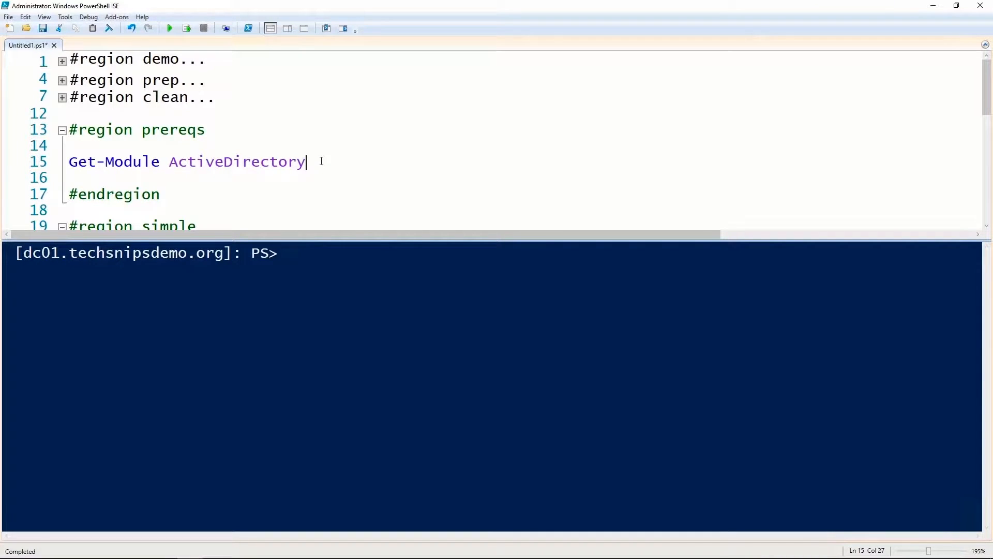
Run 'Get-Module ActiveDirectory' on its own to confirm the module is loaded
double_click(237, 162)
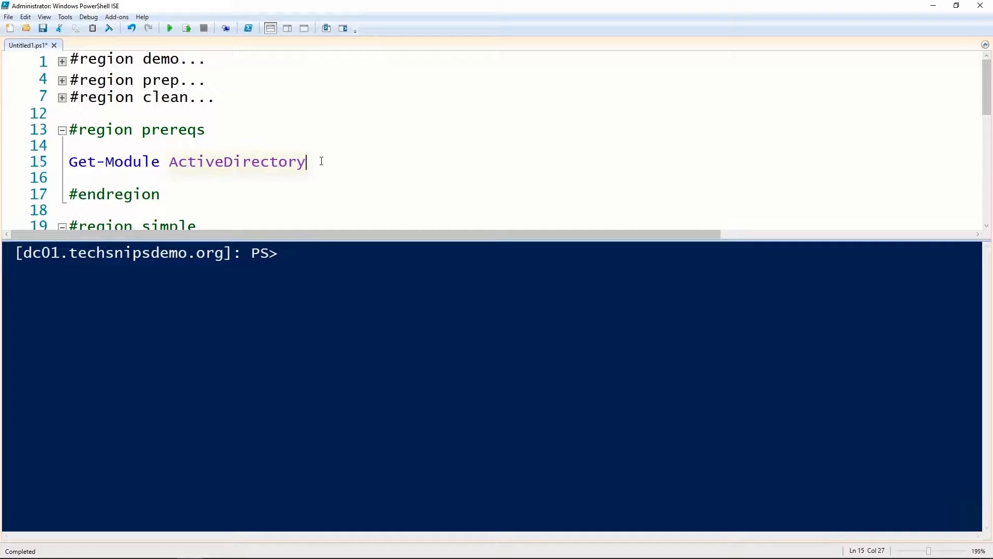
key(F8)
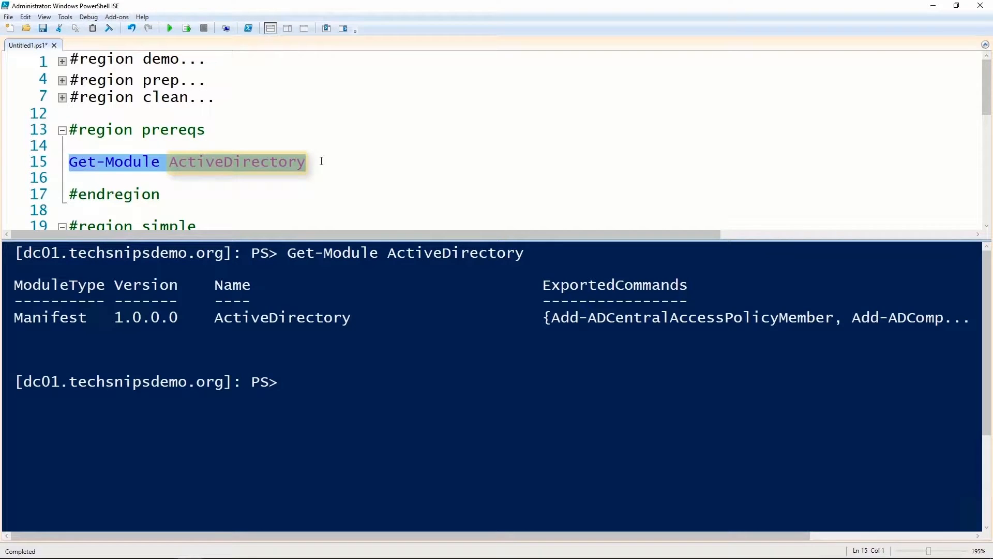
Scroll through the simple region and place the cursor at the end of the protection-disabling line
scroll(down, 3)
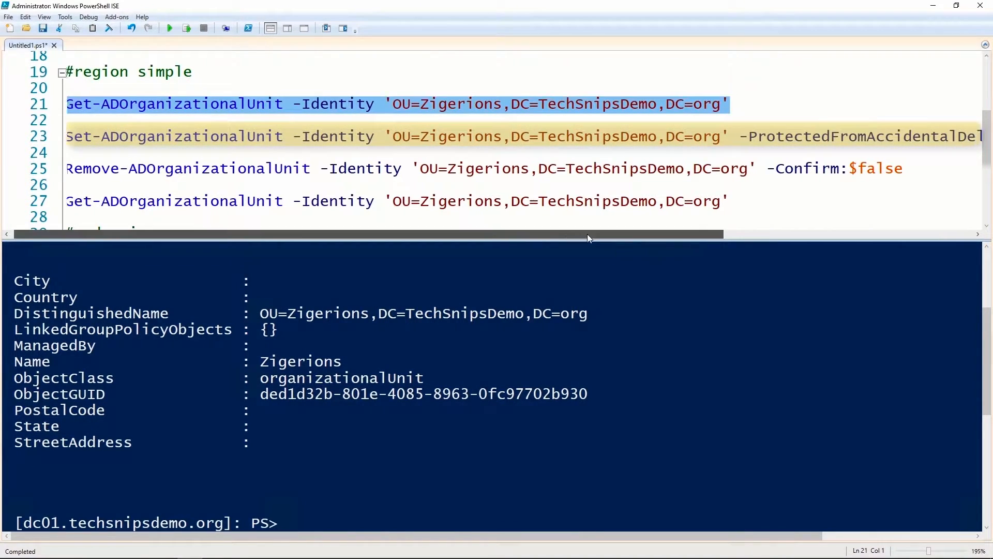
scroll(right, 3)
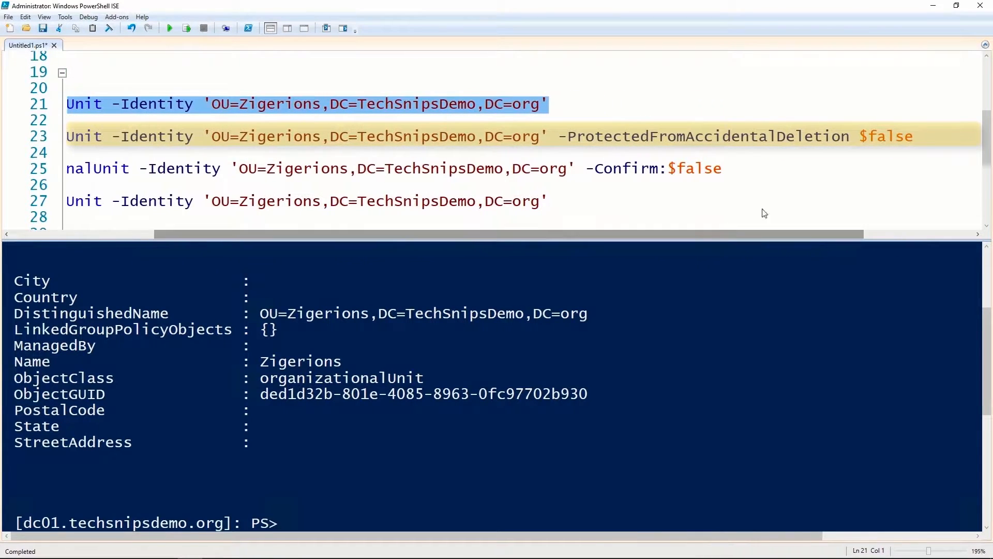
click(914, 135)
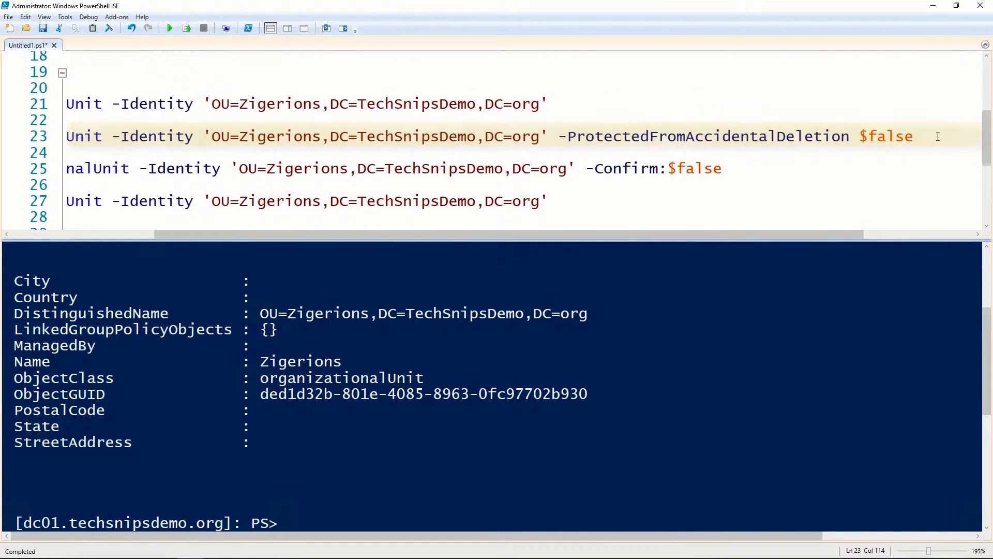